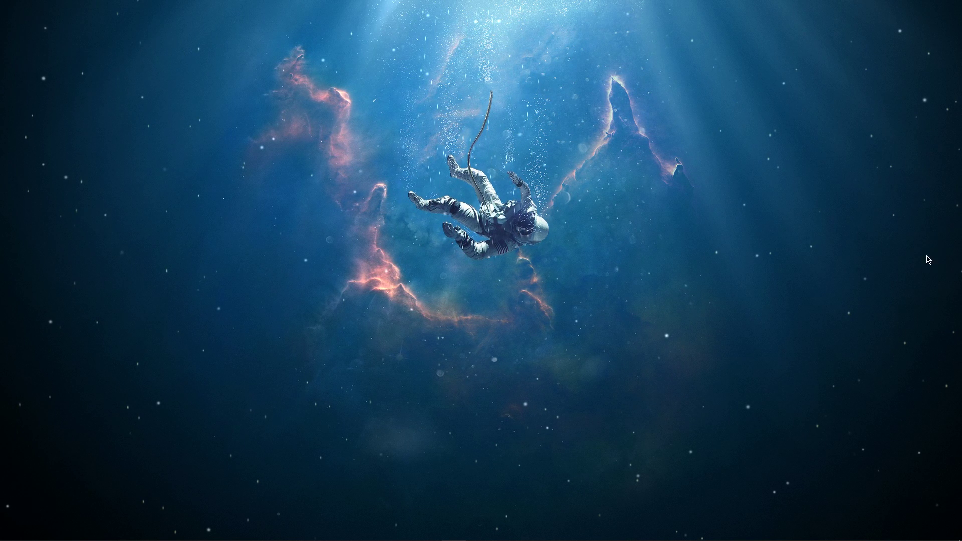
pyautogui.moveTo(649, 362)
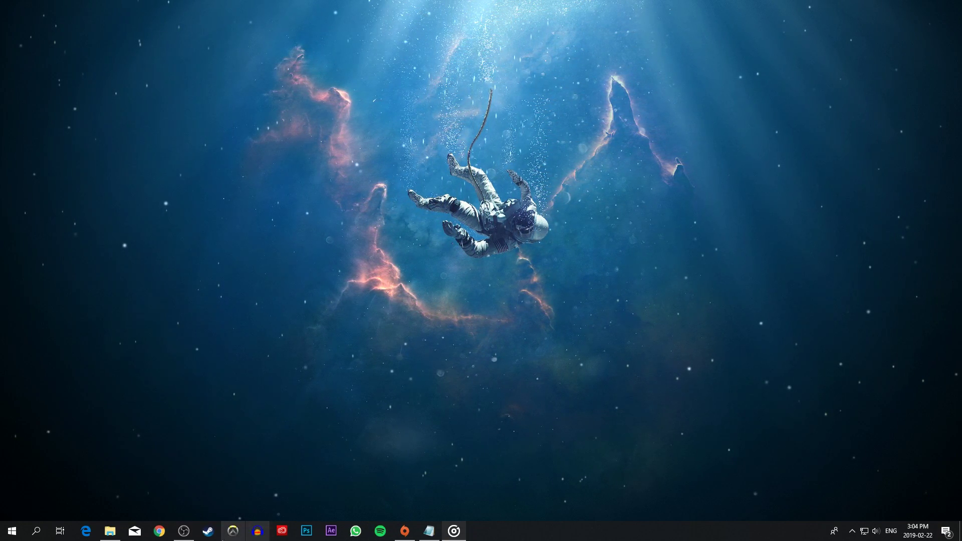
# - Rename the copied config_default_pc to autoexec and open it in Notepad
pyautogui.click(109, 531)
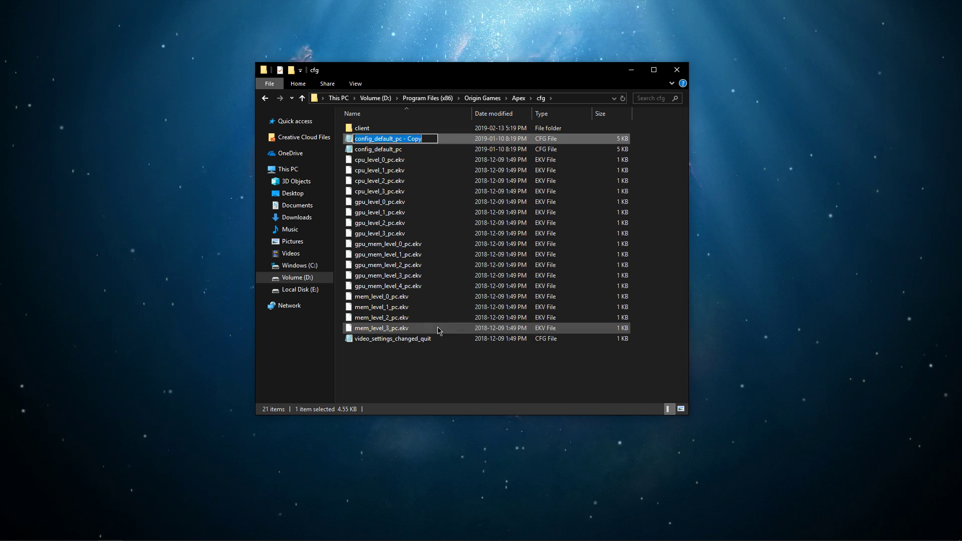
pyautogui.write('autoexec')
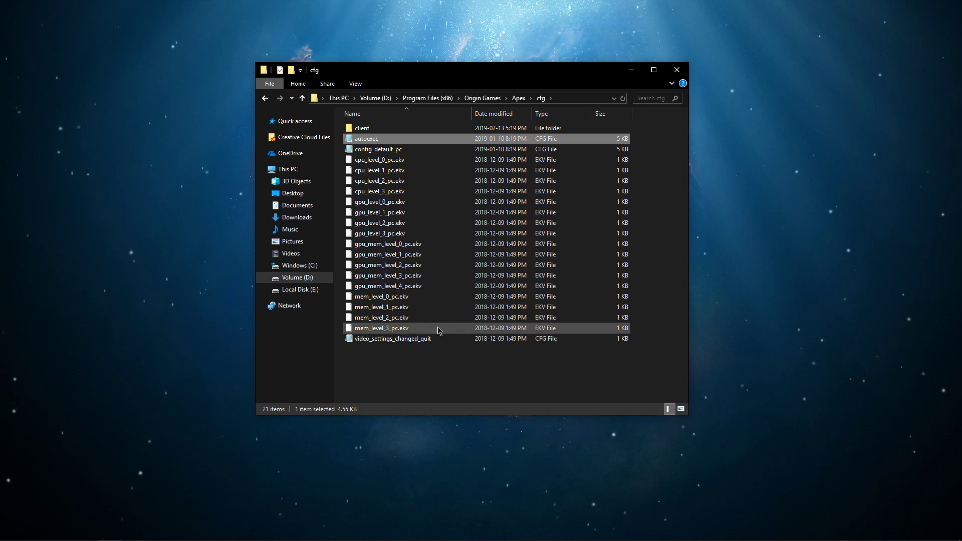
pyautogui.doubleClick(366, 138)
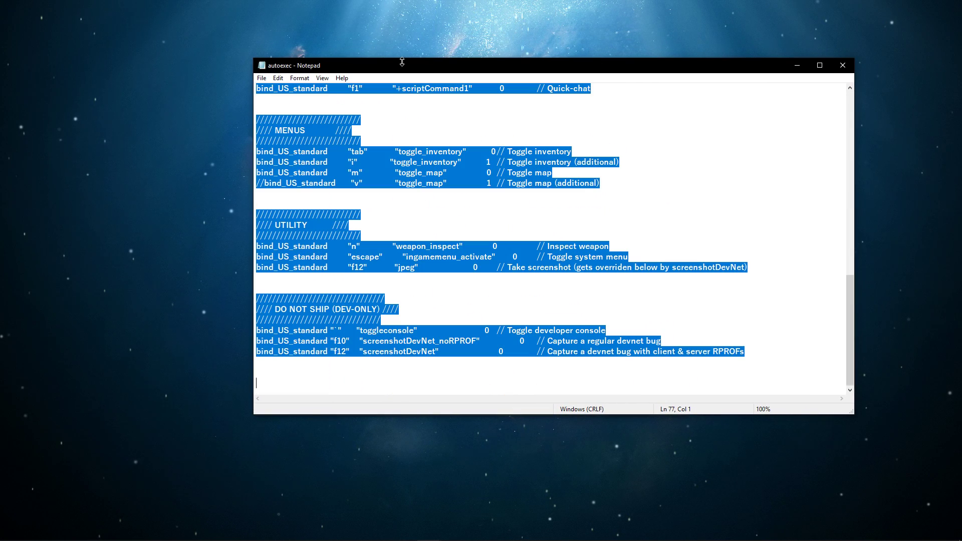
# - Replace the key bindings with cl_forcepreload 0, fps_max 0 and +cl_showfps 4
pyautogui.press('Delete')
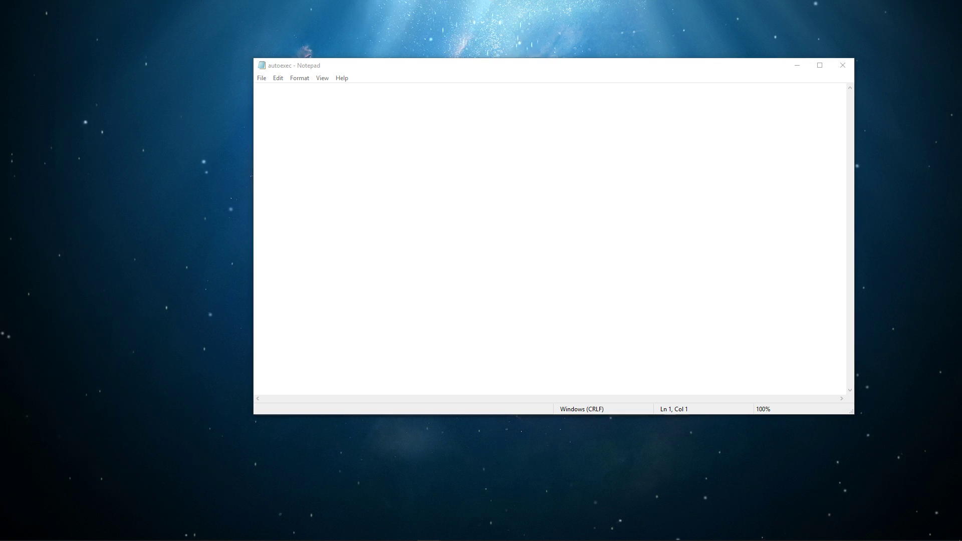
pyautogui.write('cl_forcepreload 0')
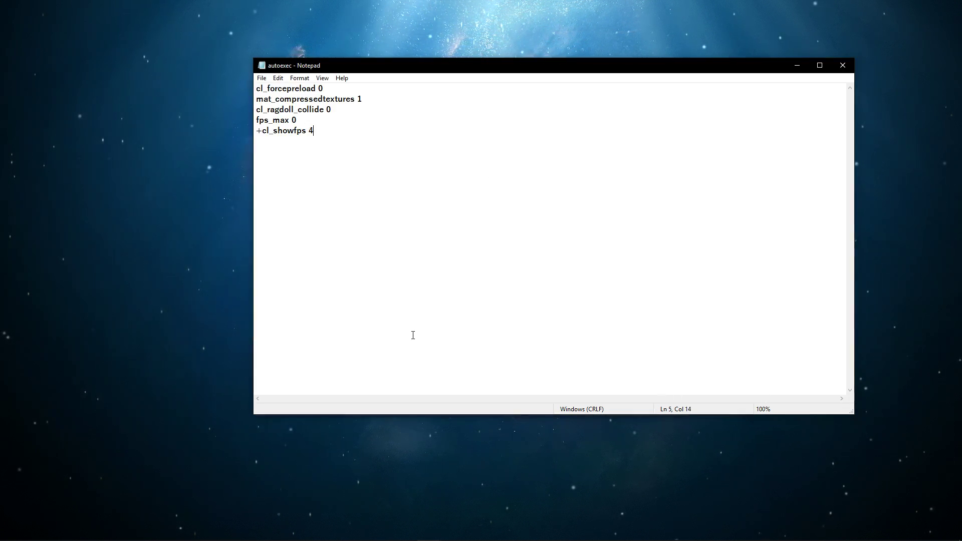
pyautogui.doubleClick(310, 109)
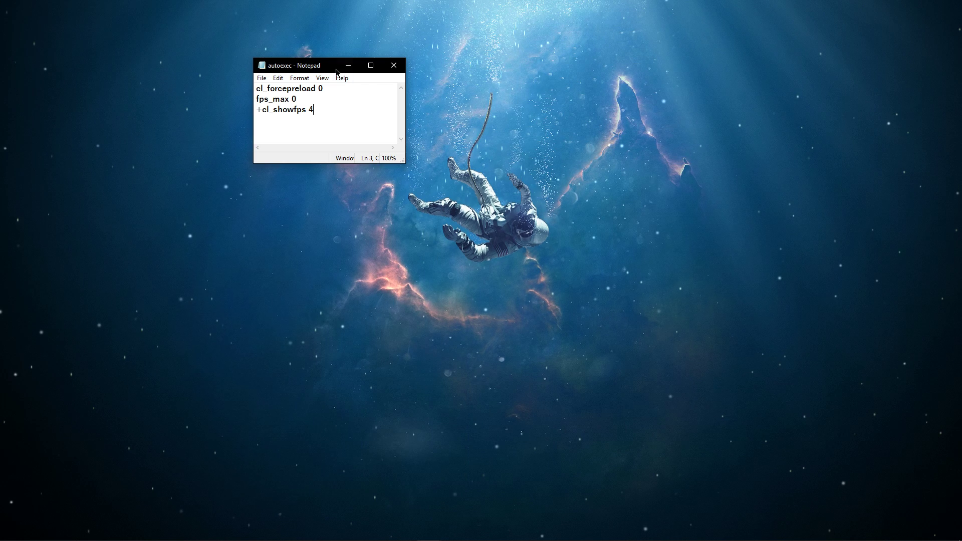
pyautogui.moveTo(294, 65); pyautogui.dragTo(620, 136)
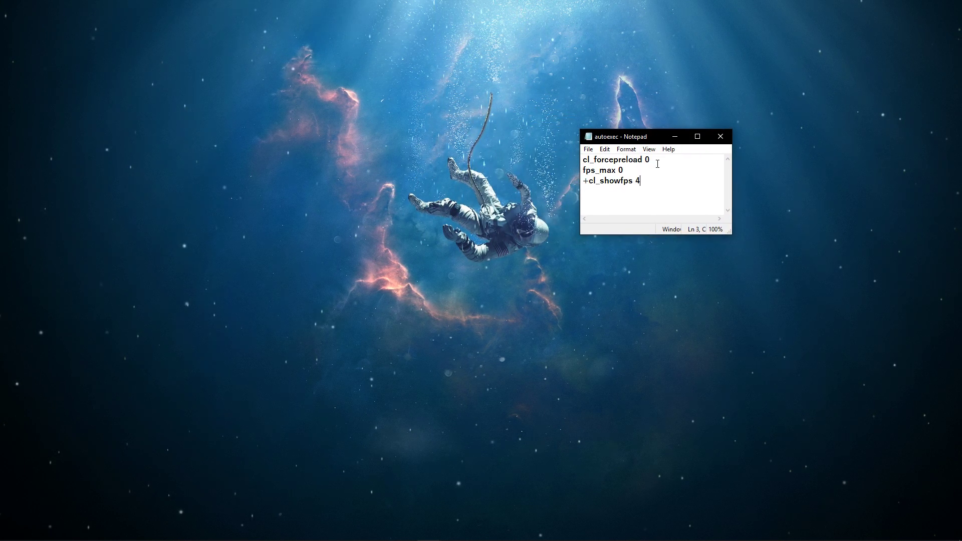
pyautogui.click(653, 159)
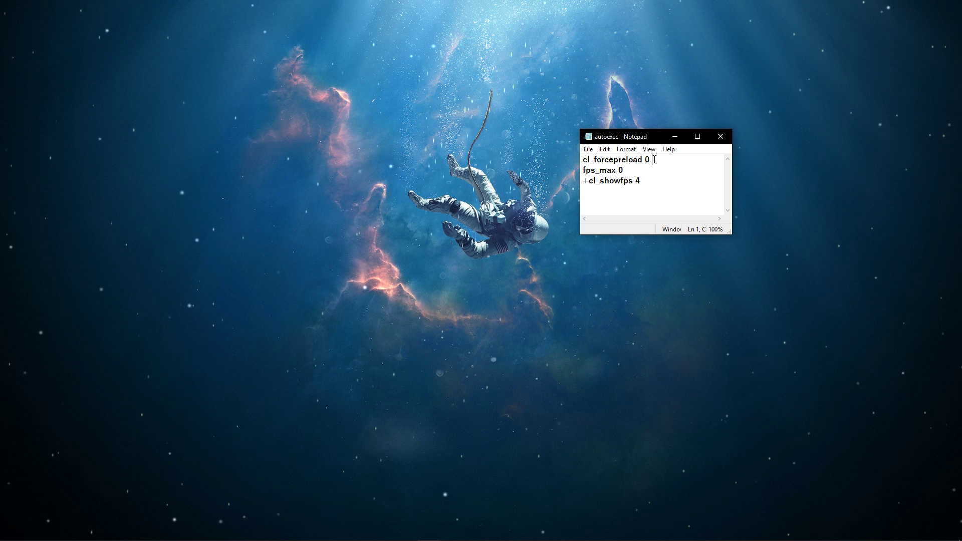
pyautogui.write('(1)')
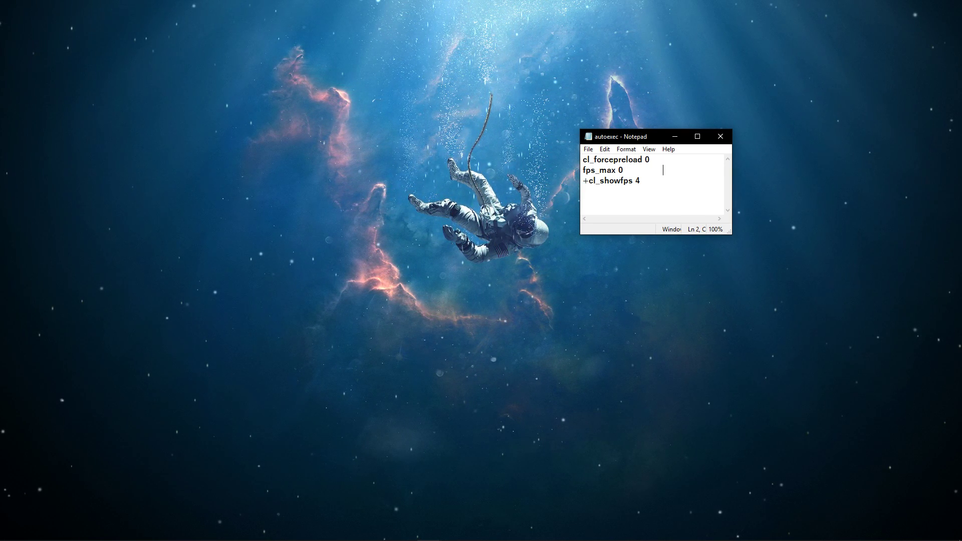
pyautogui.write('unc')
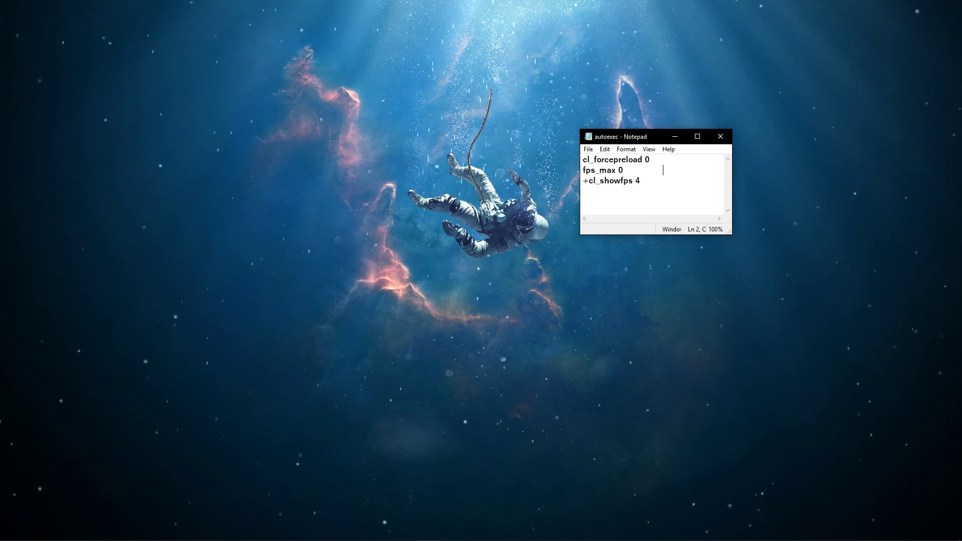
pyautogui.click(588, 149)
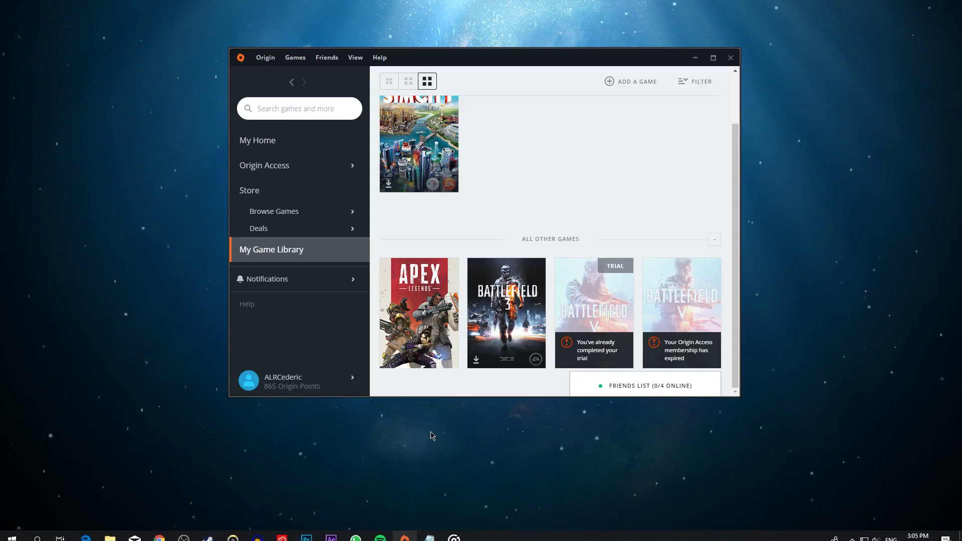
pyautogui.moveTo(271, 249)
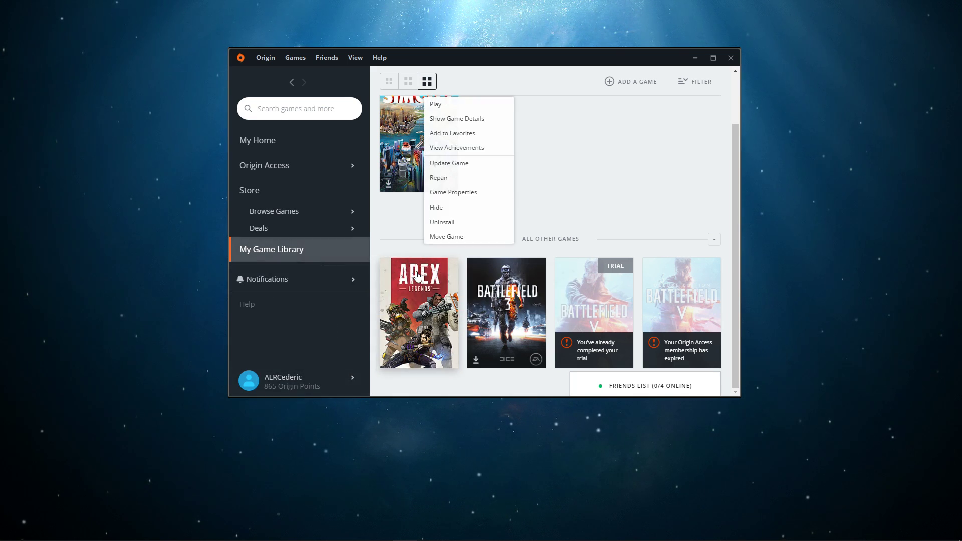
pyautogui.moveTo(453, 196)
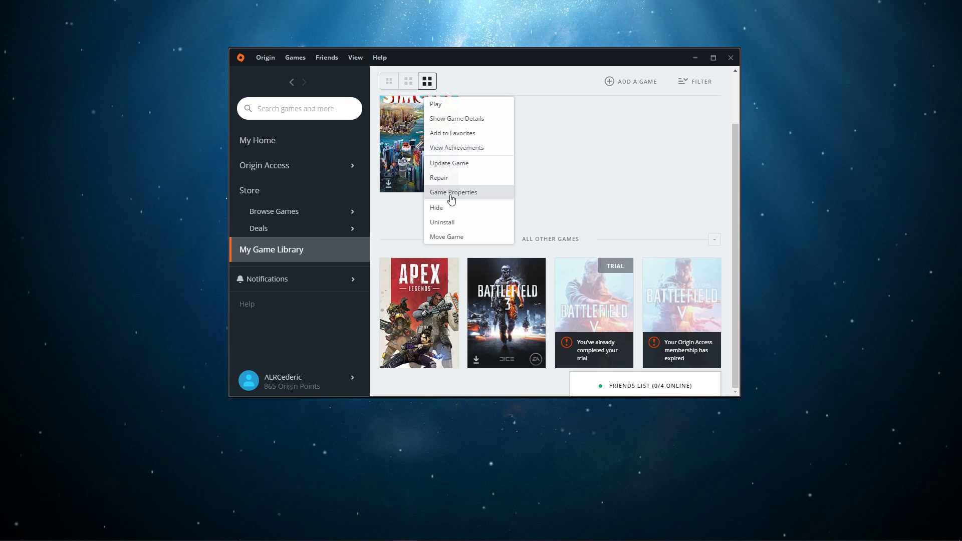
# - Add +exec autoexec to Apex Legends command line arguments in Game Properties, then close Origin
pyautogui.click(453, 192)
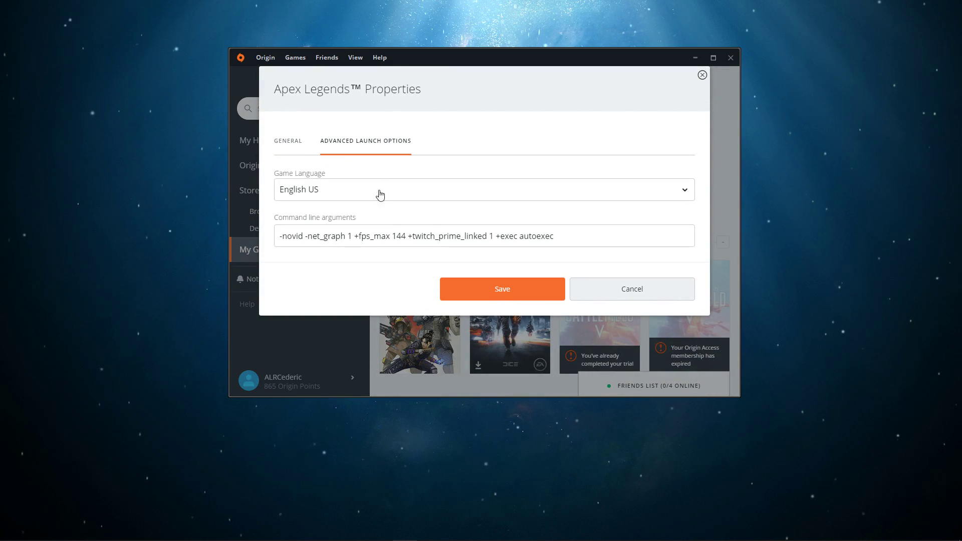
pyautogui.doubleClick(524, 235)
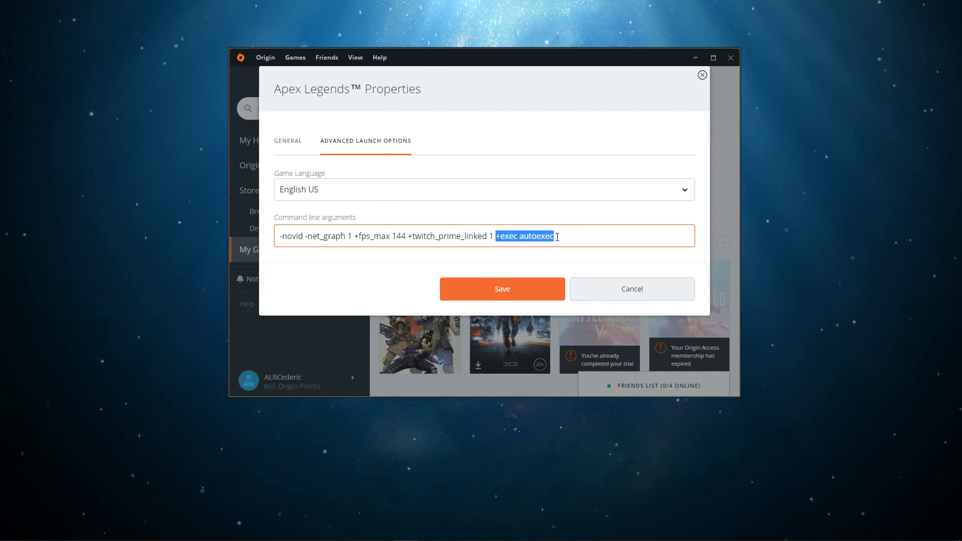
pyautogui.click(534, 236)
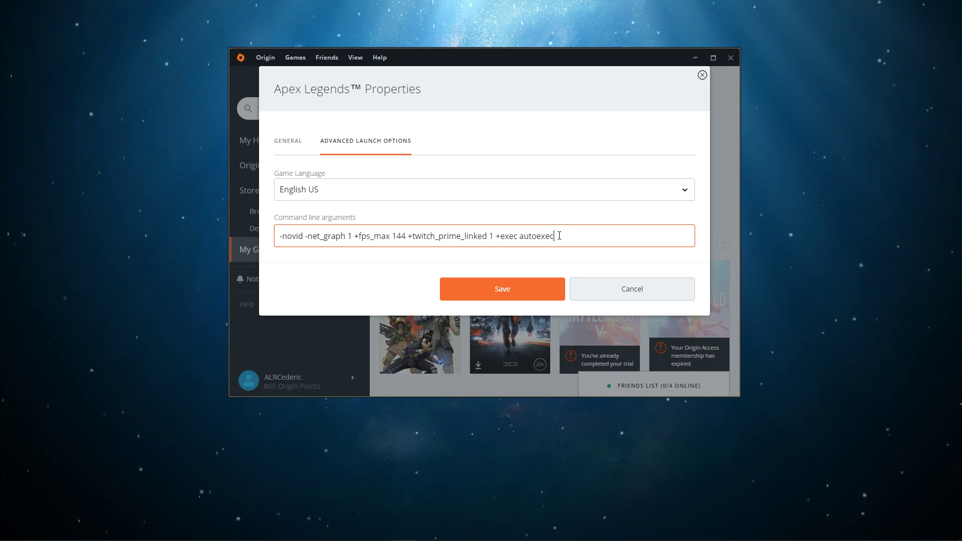
pyautogui.moveTo(559, 256)
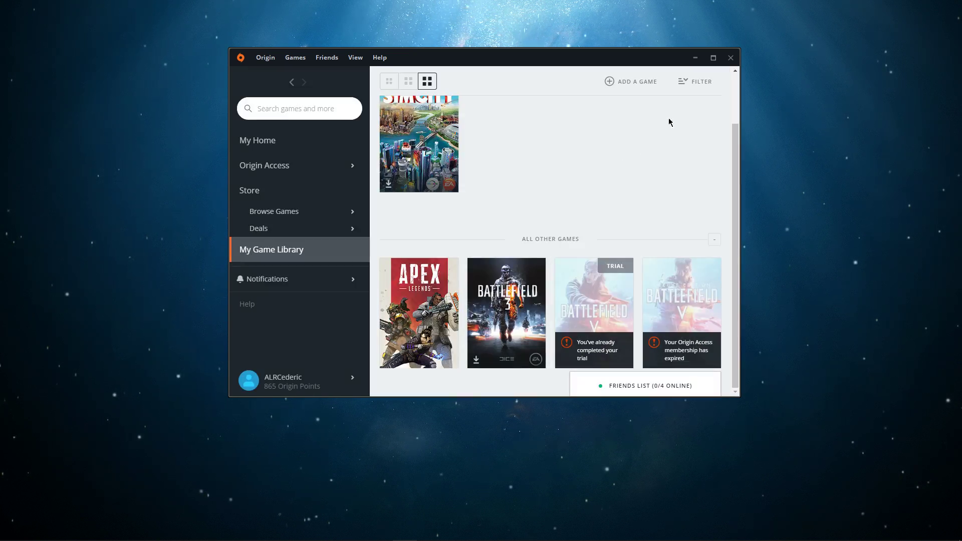
pyautogui.click(730, 58)
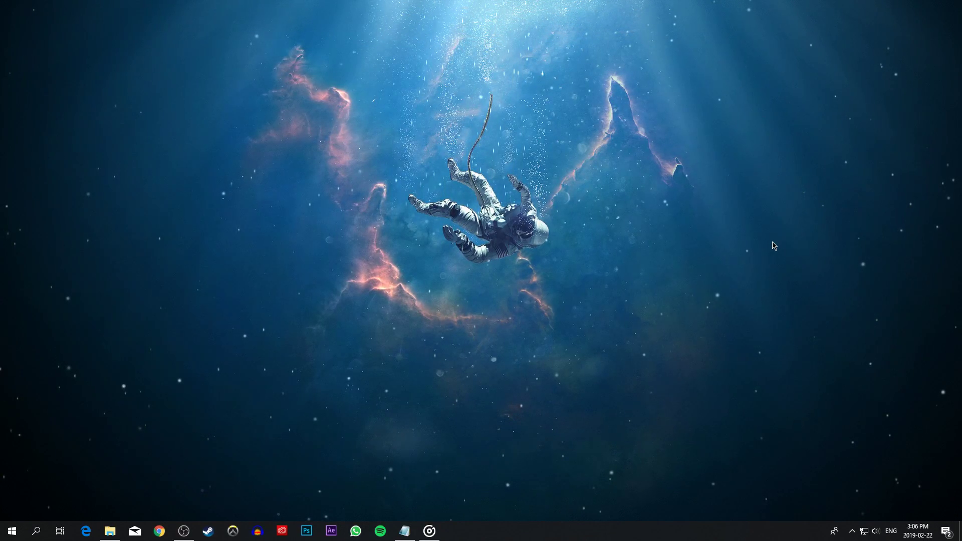